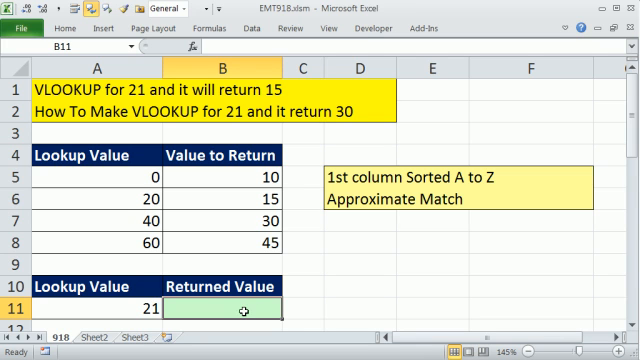
mouse_move(108, 96)
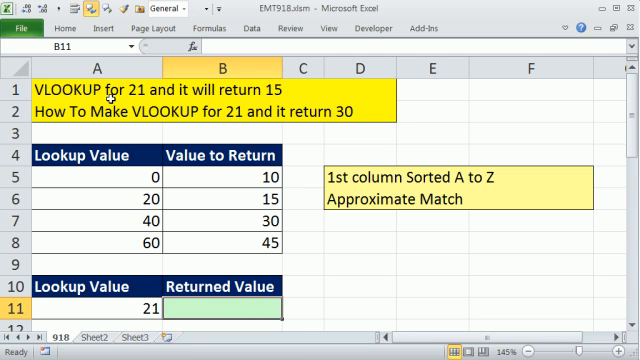
mouse_move(110, 96)
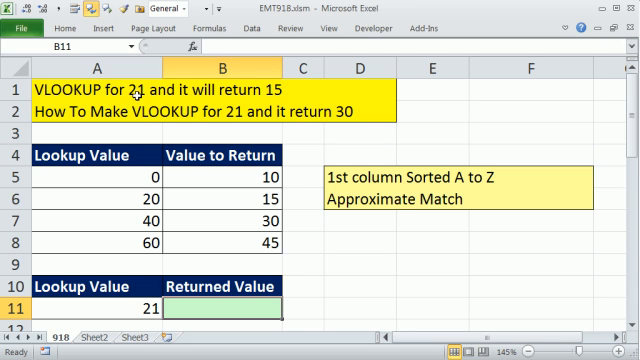
mouse_move(220, 98)
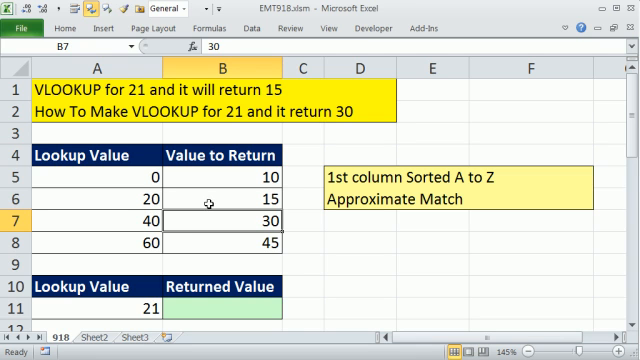
Enter =VLOOKUP(A11,A5:B8,2,) in B11 so the approximate lookup of 21 returns 15.
click(222, 204)
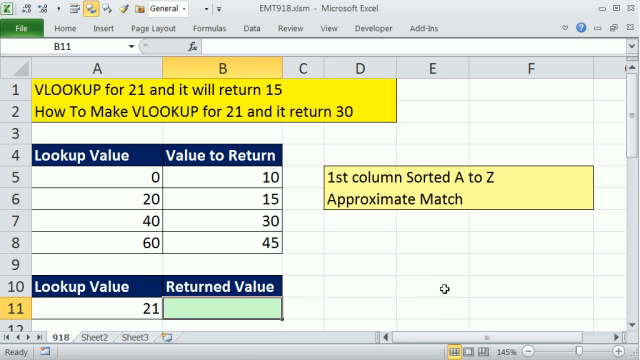
text(=VLOOKUP(A11)
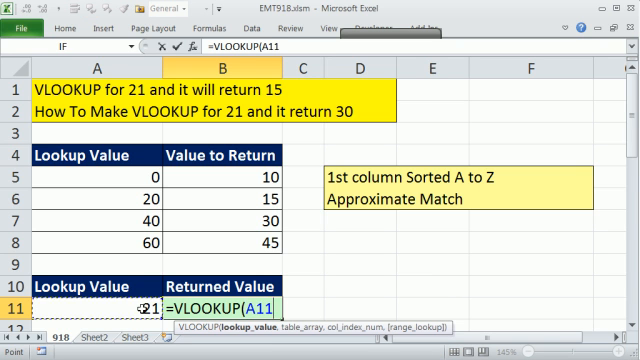
text(,A5:B8)
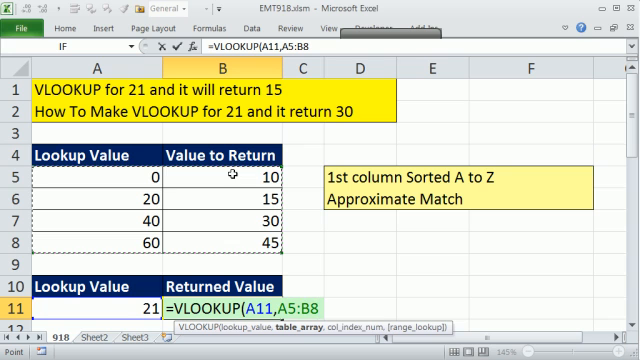
mouse_move(320, 344)
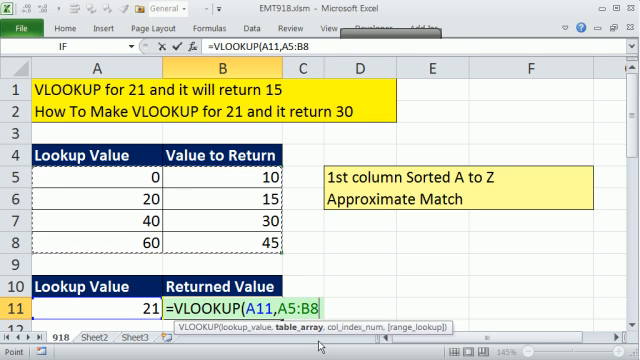
text(,)
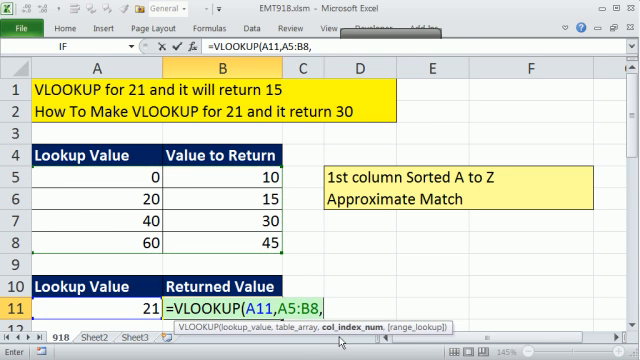
text(2)
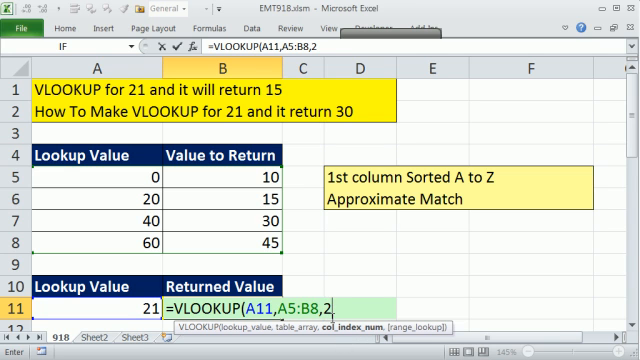
text(,)
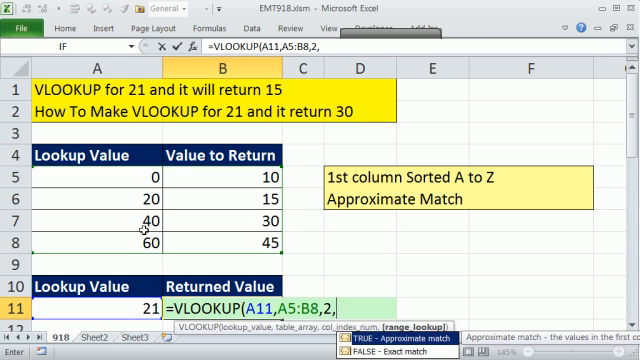
mouse_move(404, 348)
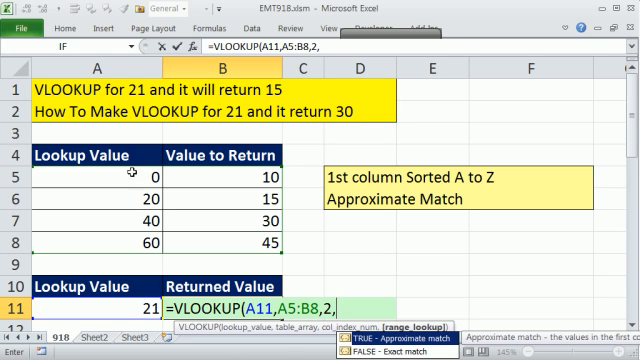
mouse_move(128, 212)
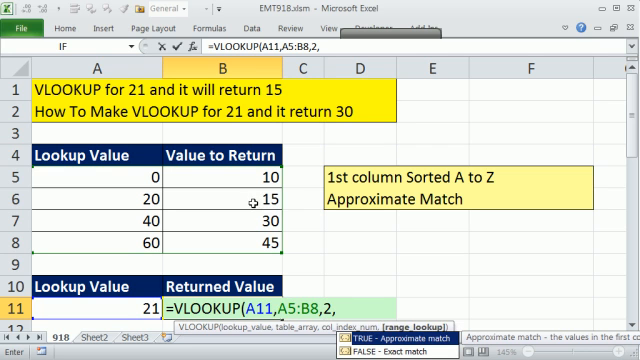
mouse_move(256, 204)
text())
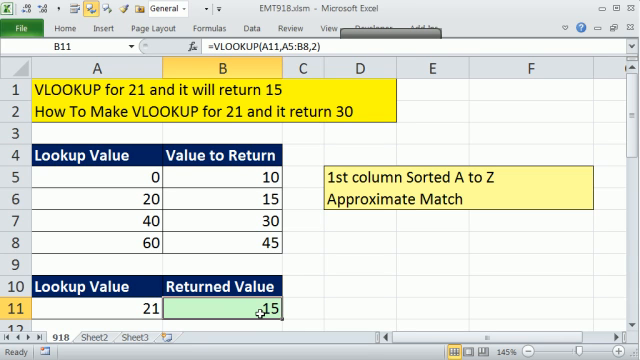
Scroll down to the second example in rows 13–20 with the Z-to-A sorted table.
click(228, 214)
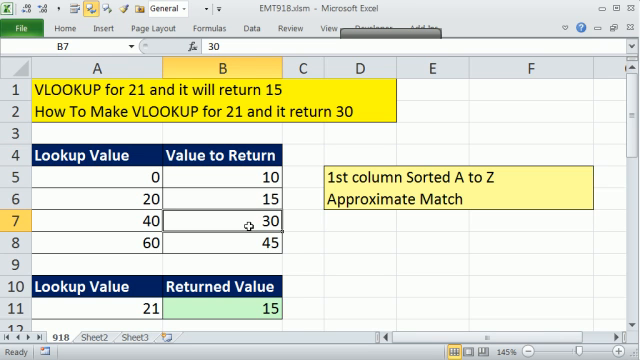
scroll(down, 3)
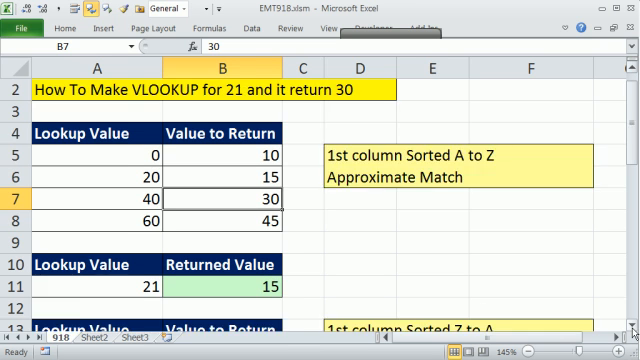
scroll(down, 3)
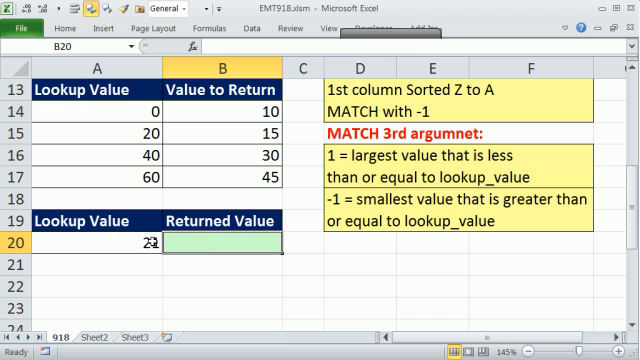
Begin =INDEX(B14:B17,3 in B20 with 3 as a placeholder row number.
text(=)
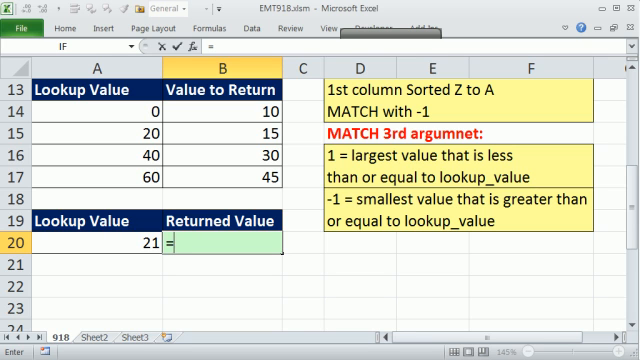
text(i)
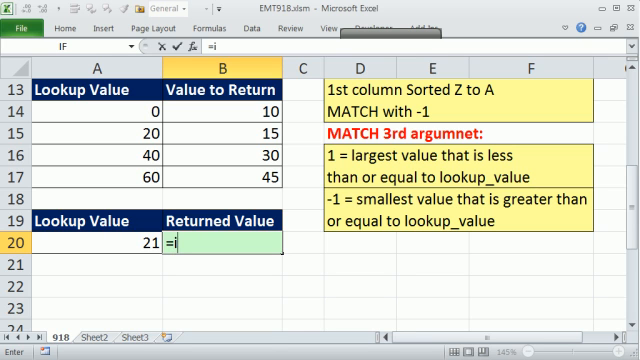
text(INDEX(B14:B17)
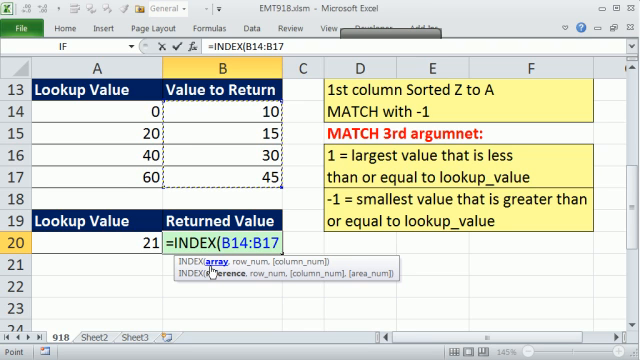
text(,)
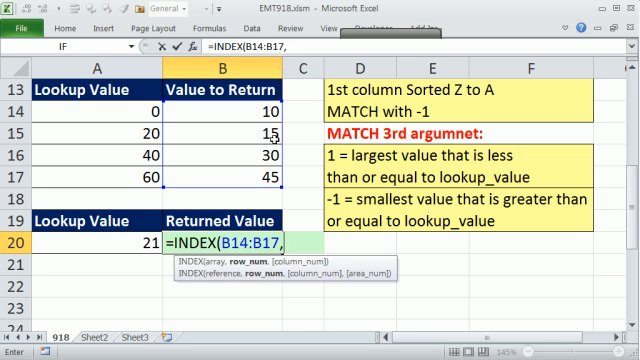
mouse_move(264, 156)
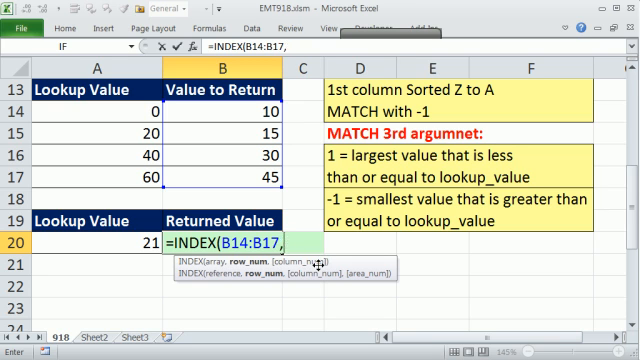
text(3))
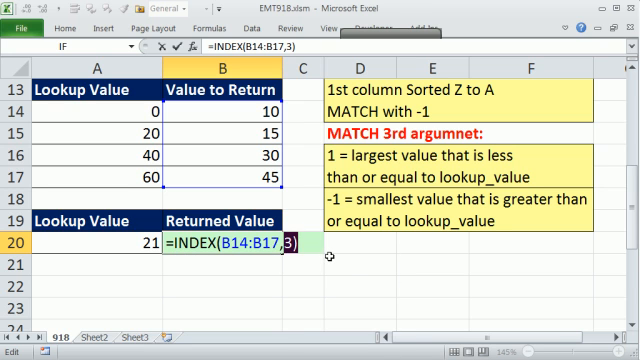
Replace the row number with MATCH(A20,A14:A17,1) so B20 returns 15 for lookup value 21.
text(match)
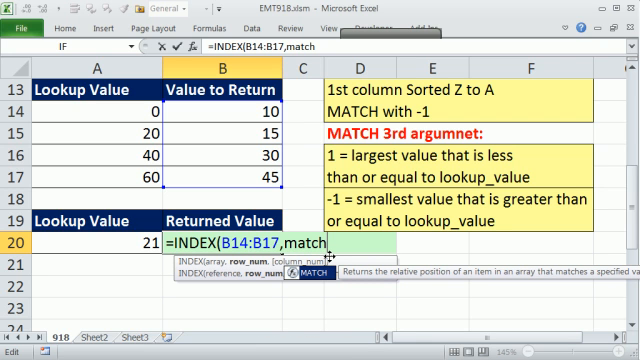
text((A20)
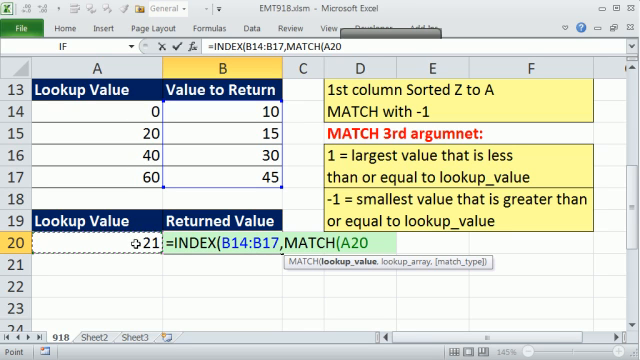
text(,)
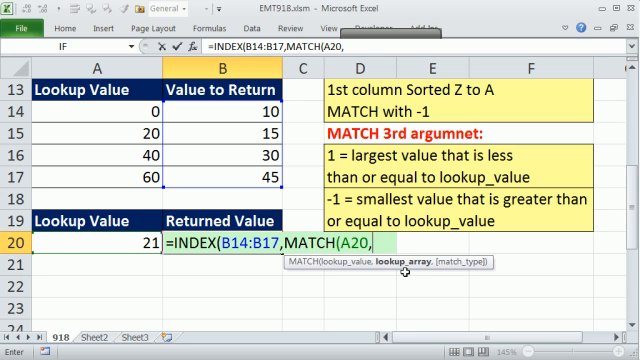
mouse_move(170, 144)
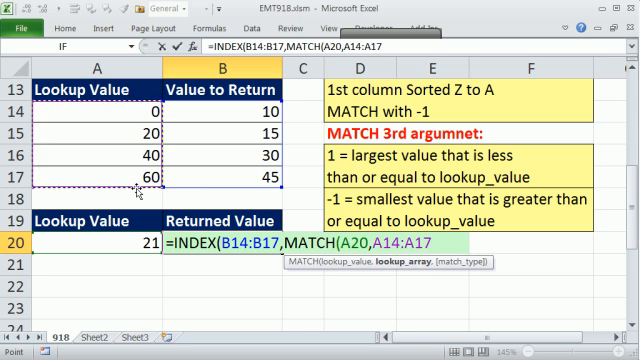
text(,)
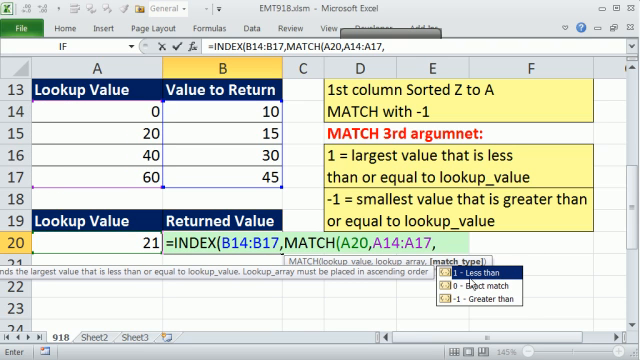
mouse_move(468, 284)
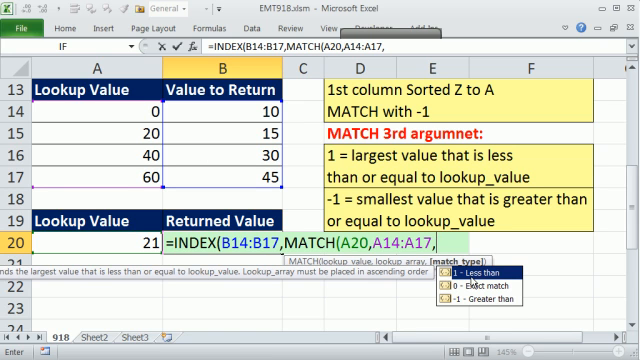
text(1)
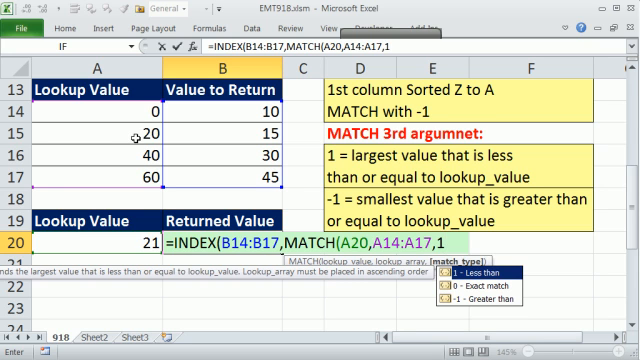
mouse_move(140, 136)
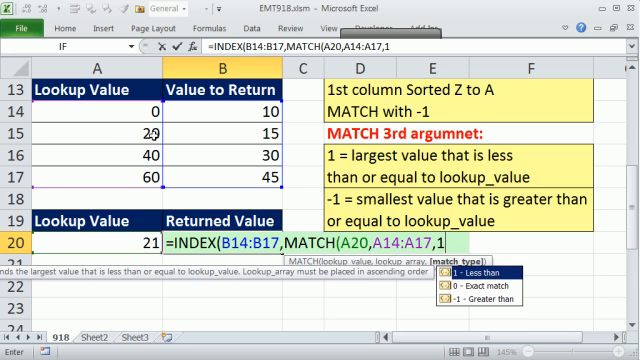
text(20)
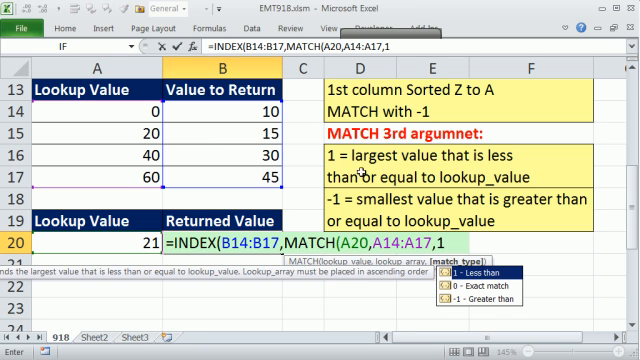
mouse_move(204, 146)
text())
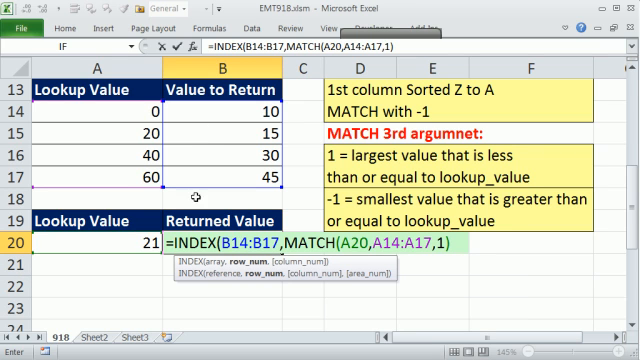
mouse_move(480, 316)
text())
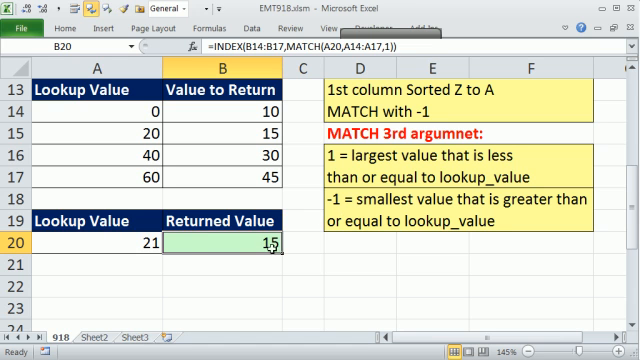
Reopen the B20 formula and try match type -1 in the MATCH argument.
double_click(250, 244)
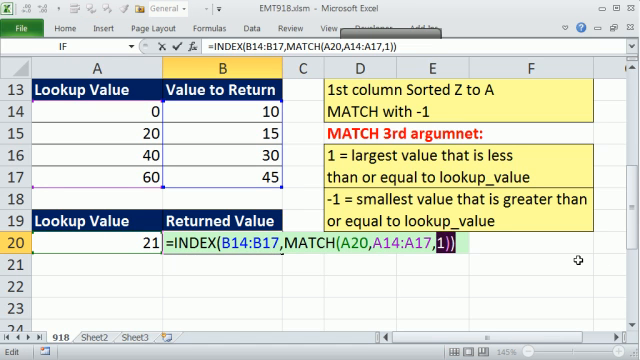
text(-1)
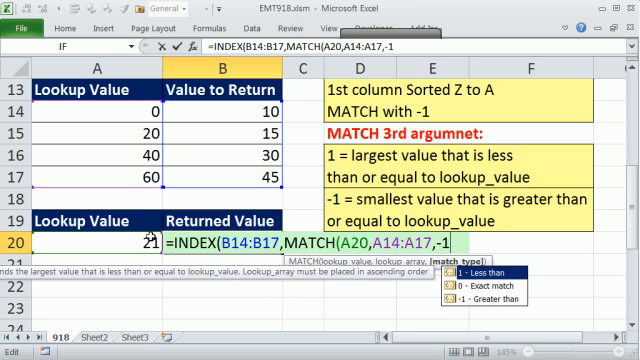
mouse_move(428, 256)
text()))
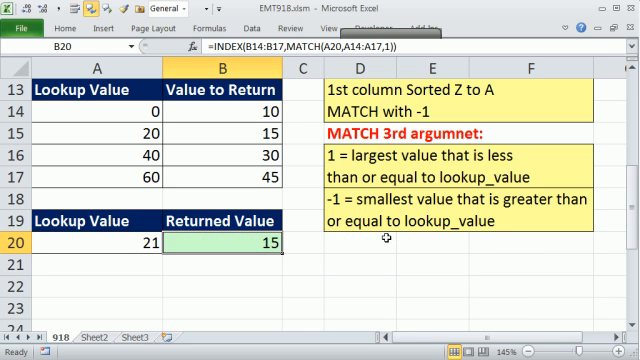
mouse_move(386, 236)
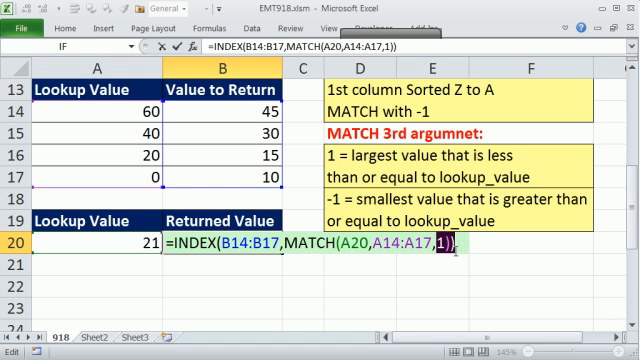
Set the MATCH match type to -1 against the descending 60-to-0 table.
text(-1)
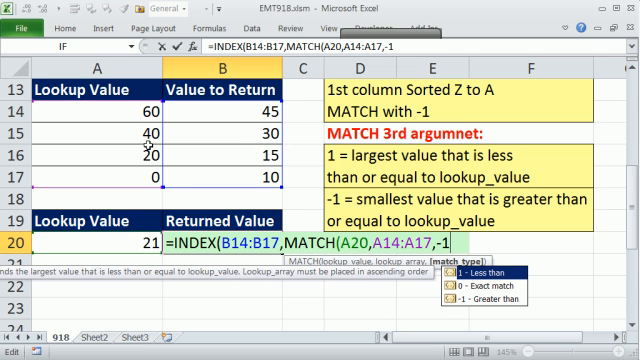
mouse_move(232, 142)
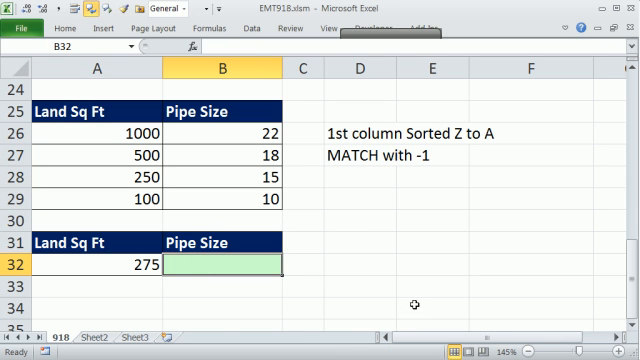
Enter =INDEX(B26:B29,MATCH(A32,A26:A29,-1)) in B32, returning pipe size 18 for 275.
text(=INDEX(B26:B29)
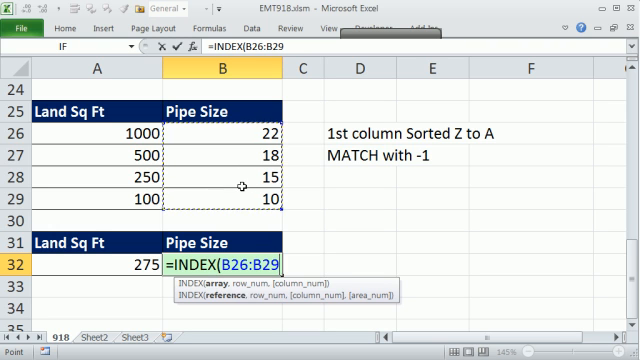
text(,m)
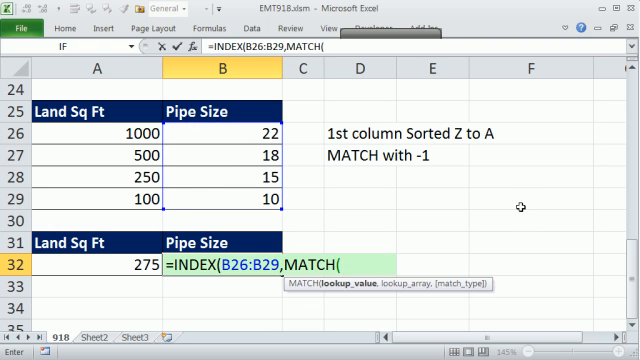
mouse_move(96, 276)
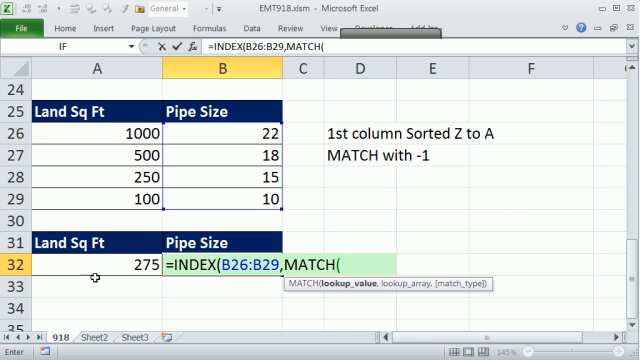
text(A32,A26:A29)
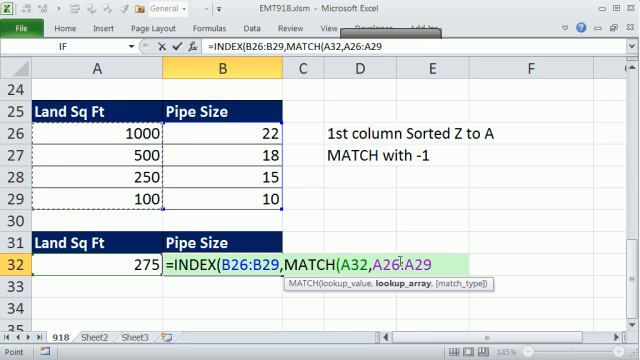
text(,)
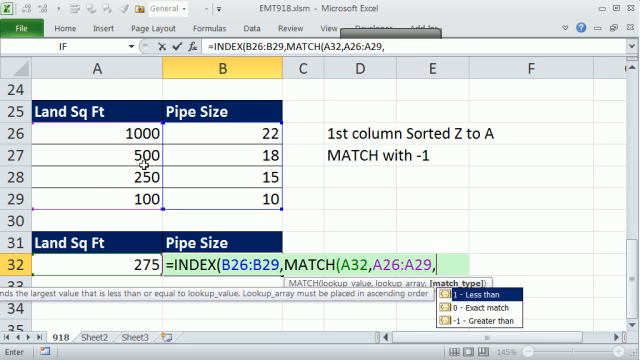
text(-1)
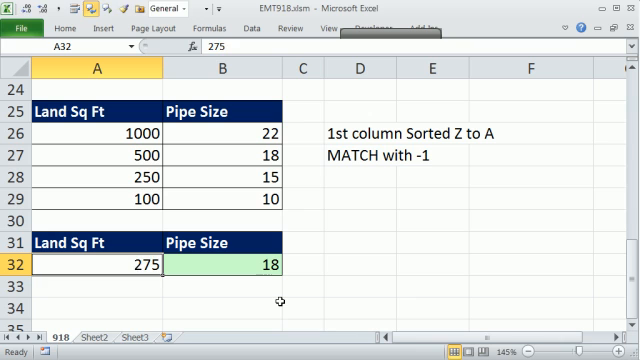
Test land areas 250, 210, 101 and 100 in A32, ending with pipe size 10, and show B32's formula.
text(250)
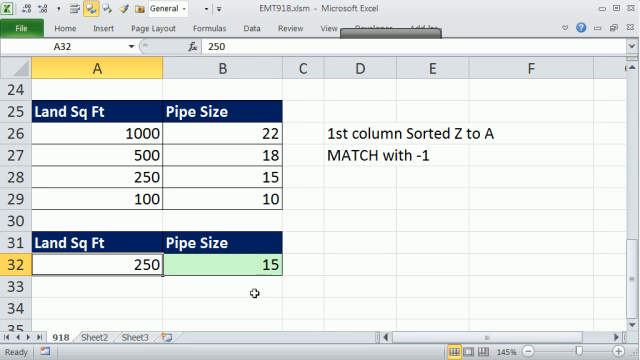
mouse_move(216, 180)
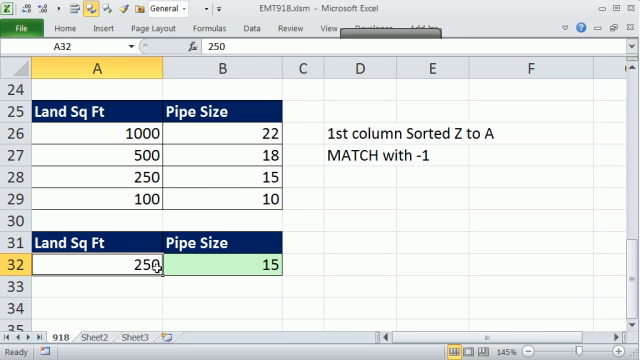
text(210)
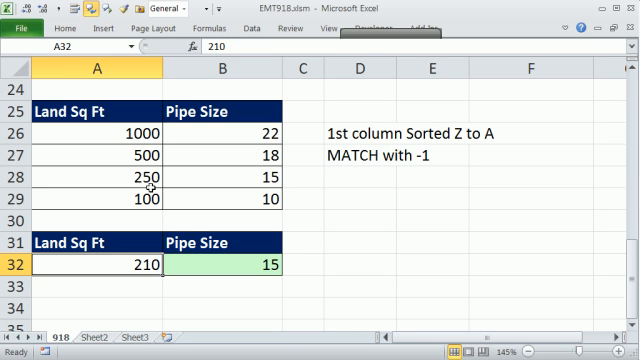
text(101)
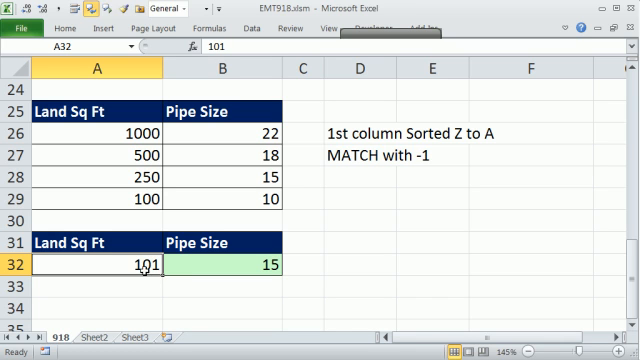
text(100)
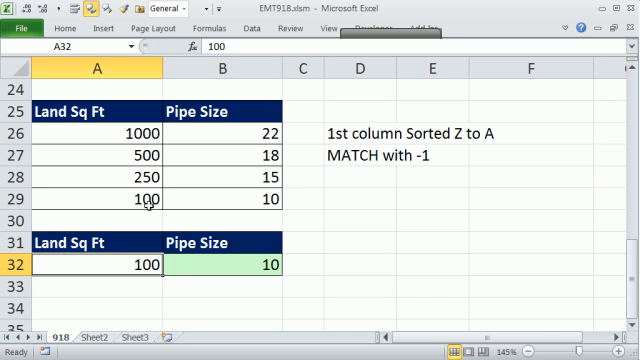
mouse_move(232, 200)
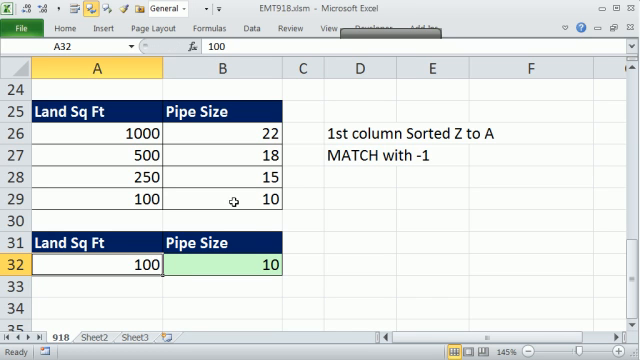
text(=INDEX(B26:B29,MATCH(A32,A26:A29,-1)))
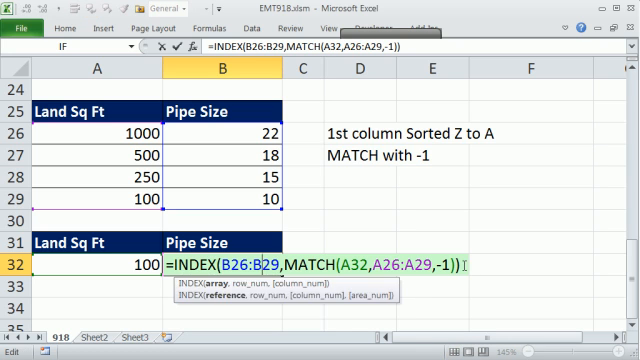